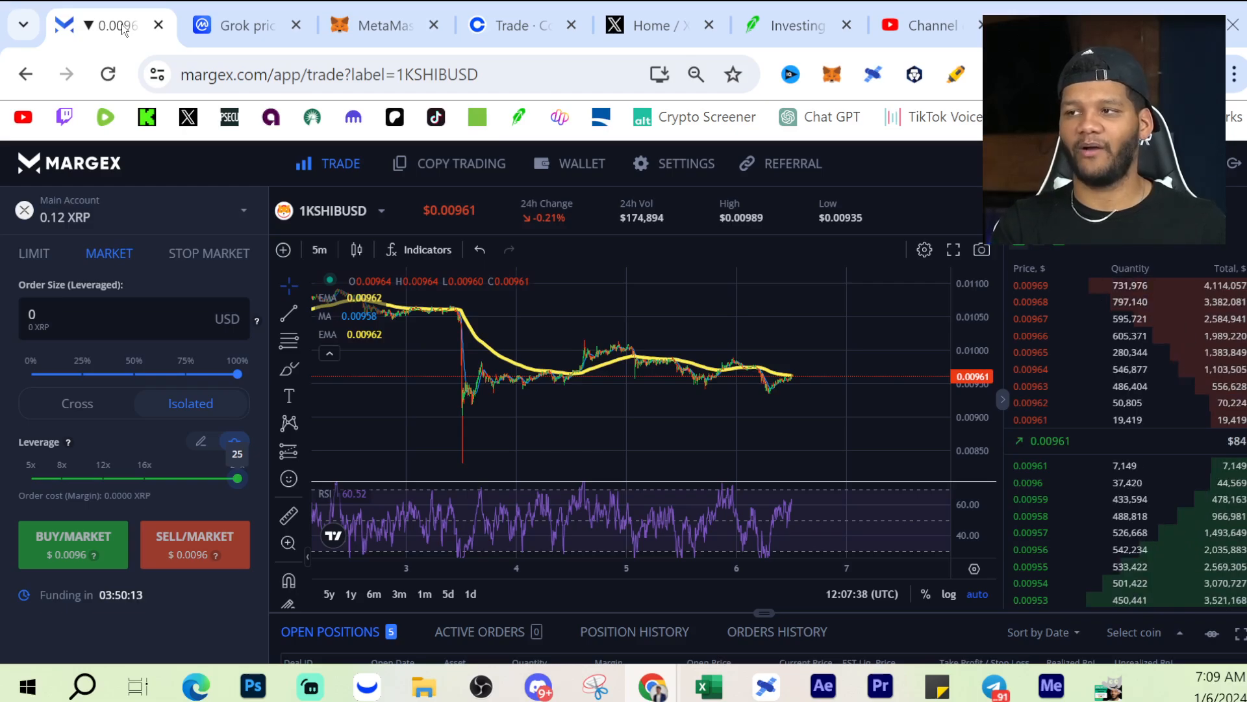
- Switch to the Grok (GROK) CoinMarketCap tab showing its one-day chart
click(238, 25)
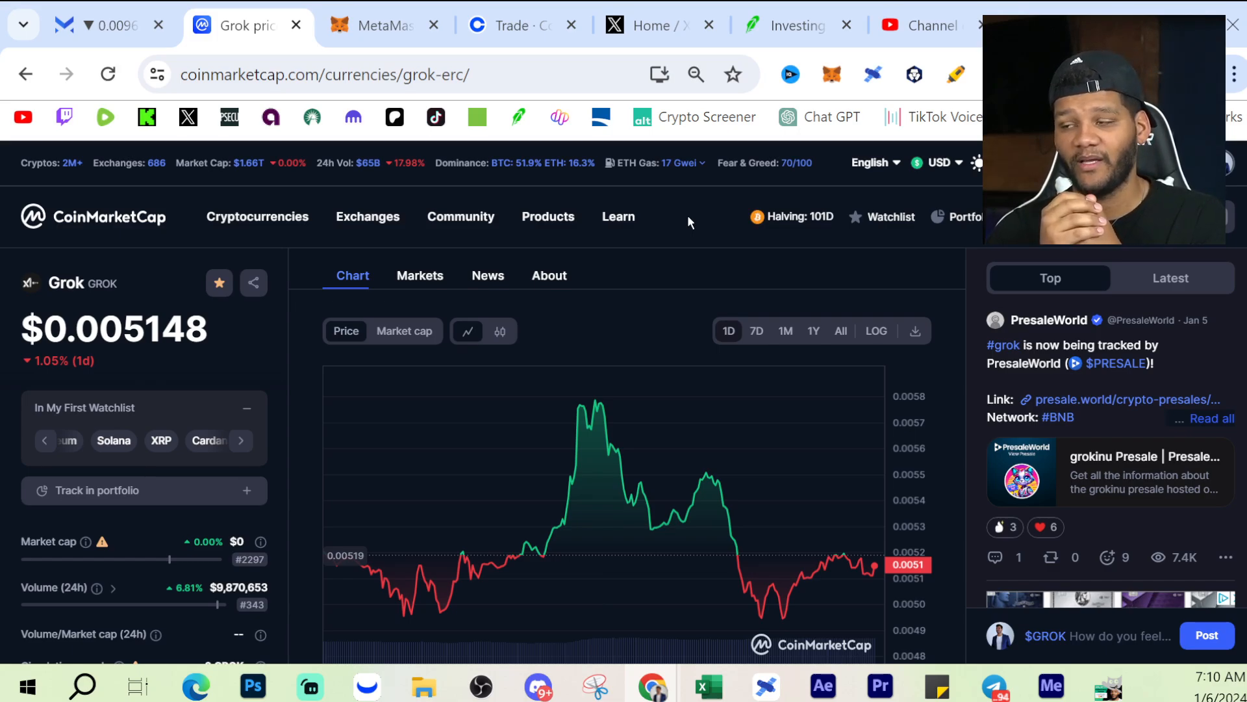
scroll(down, 3)
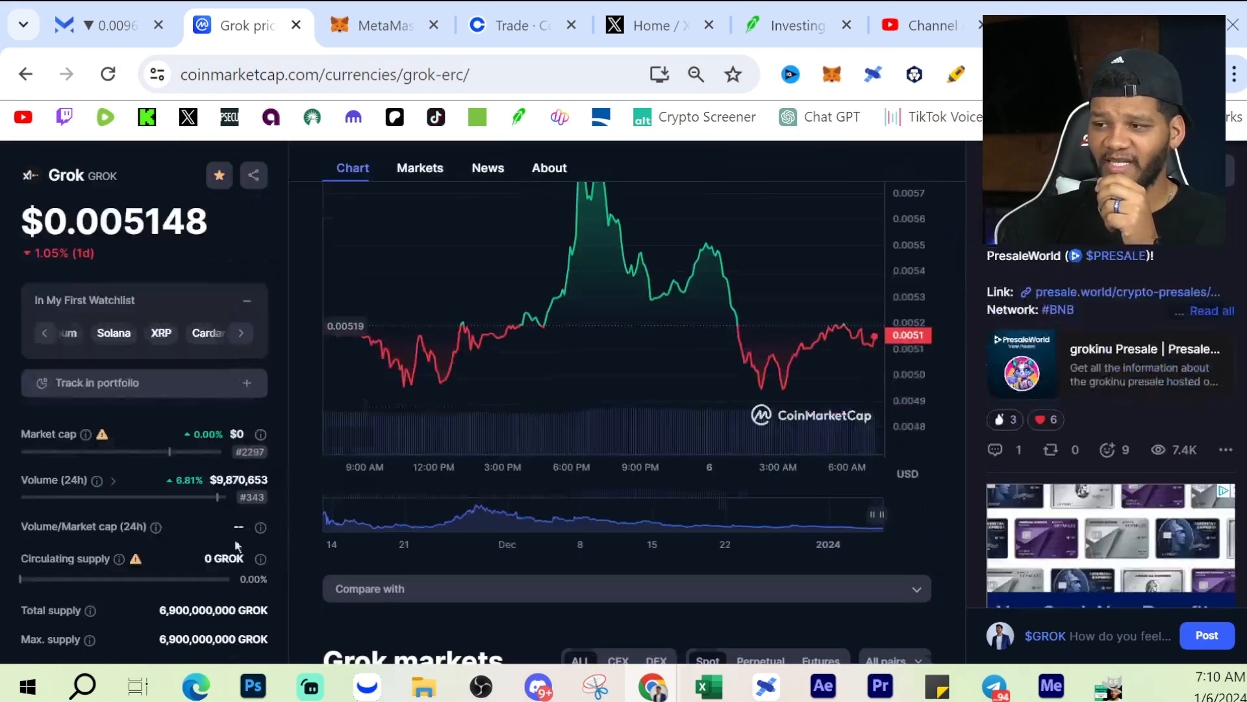
scroll(down, 3)
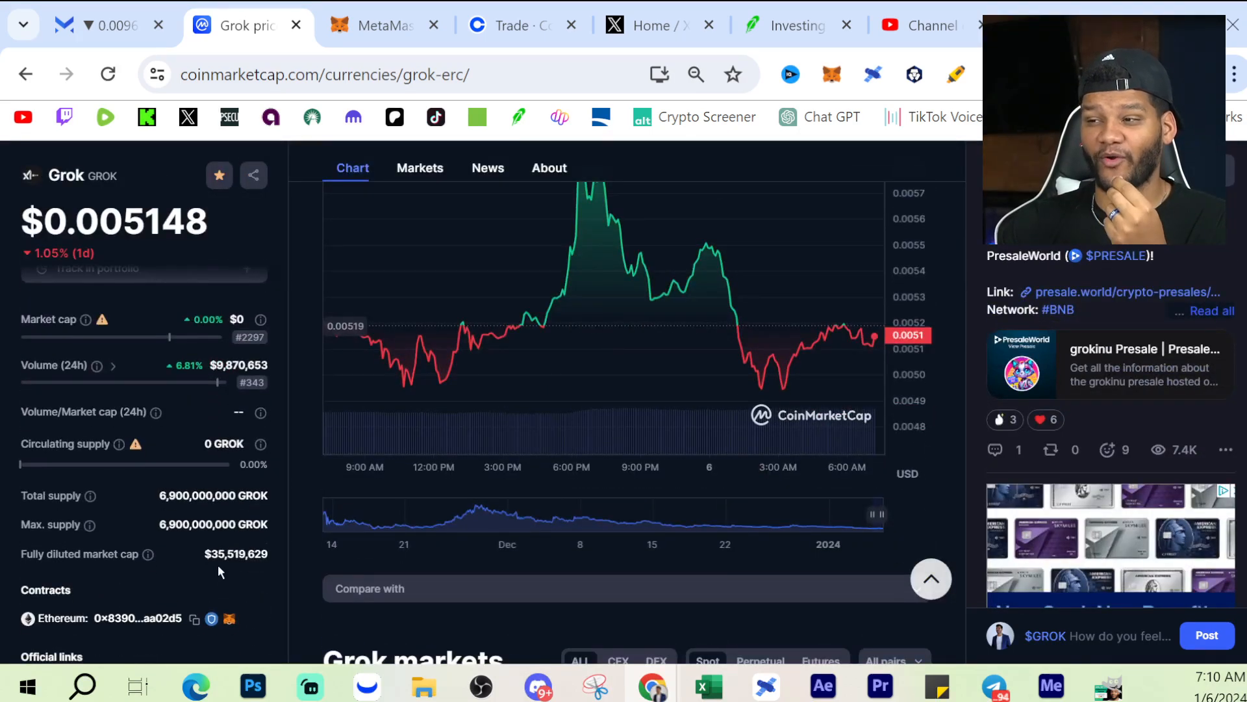
mouse_move(256, 574)
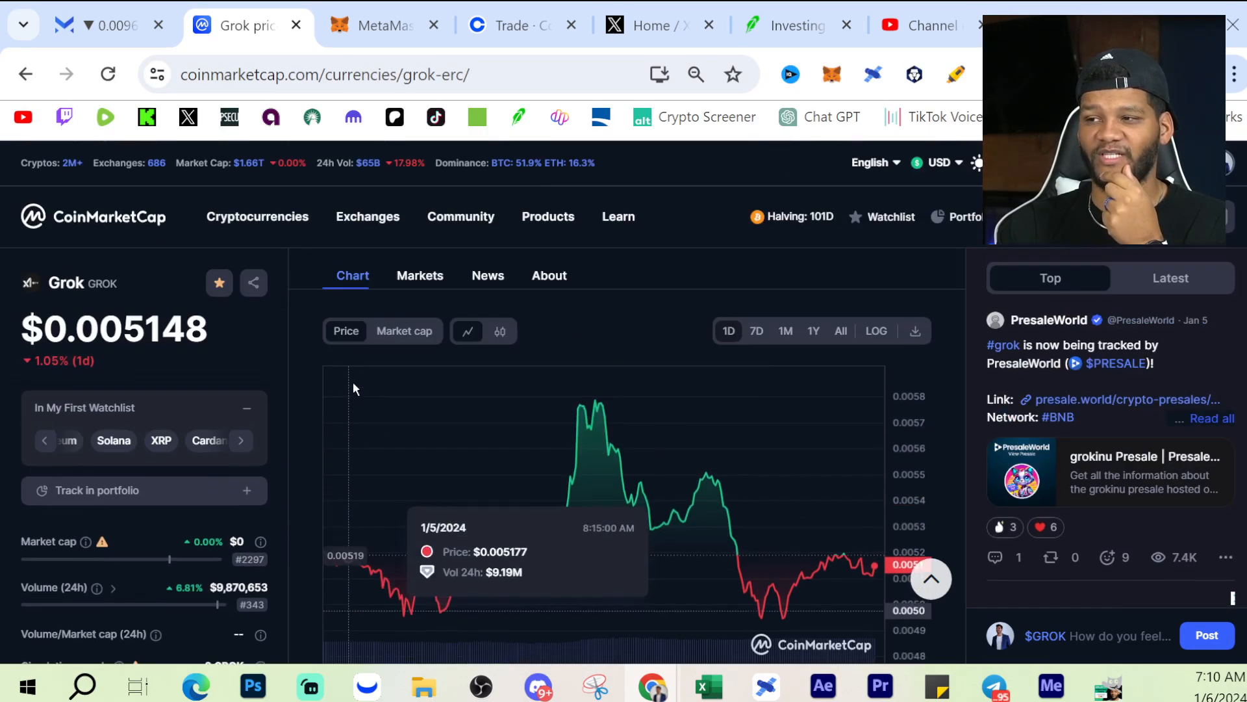
- Change Grok's chart range to 7D, then to 1M
click(756, 330)
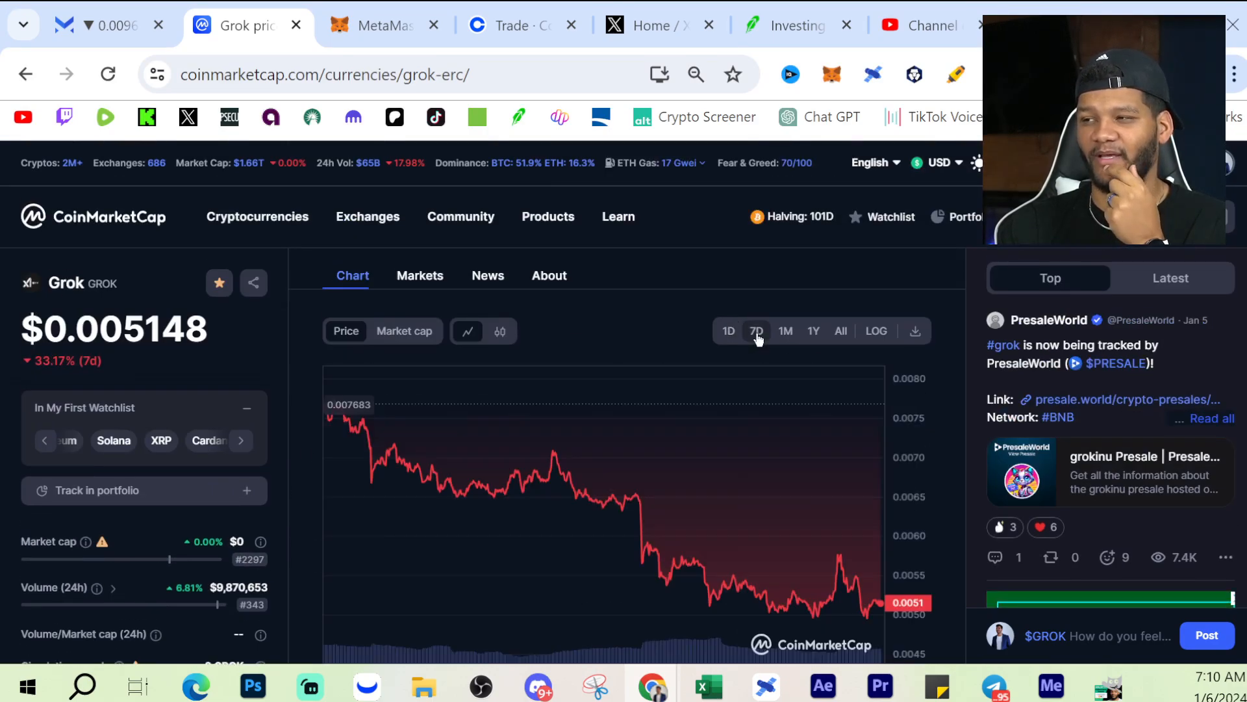
mouse_move(333, 413)
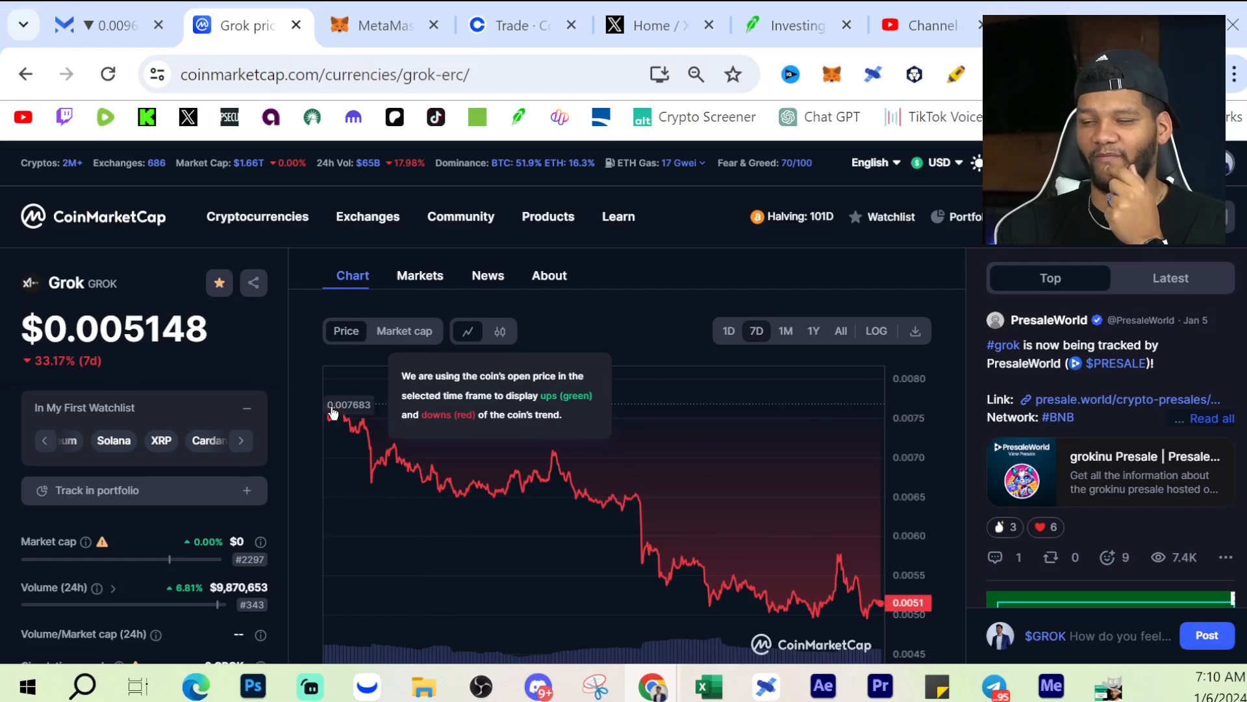
mouse_move(830, 598)
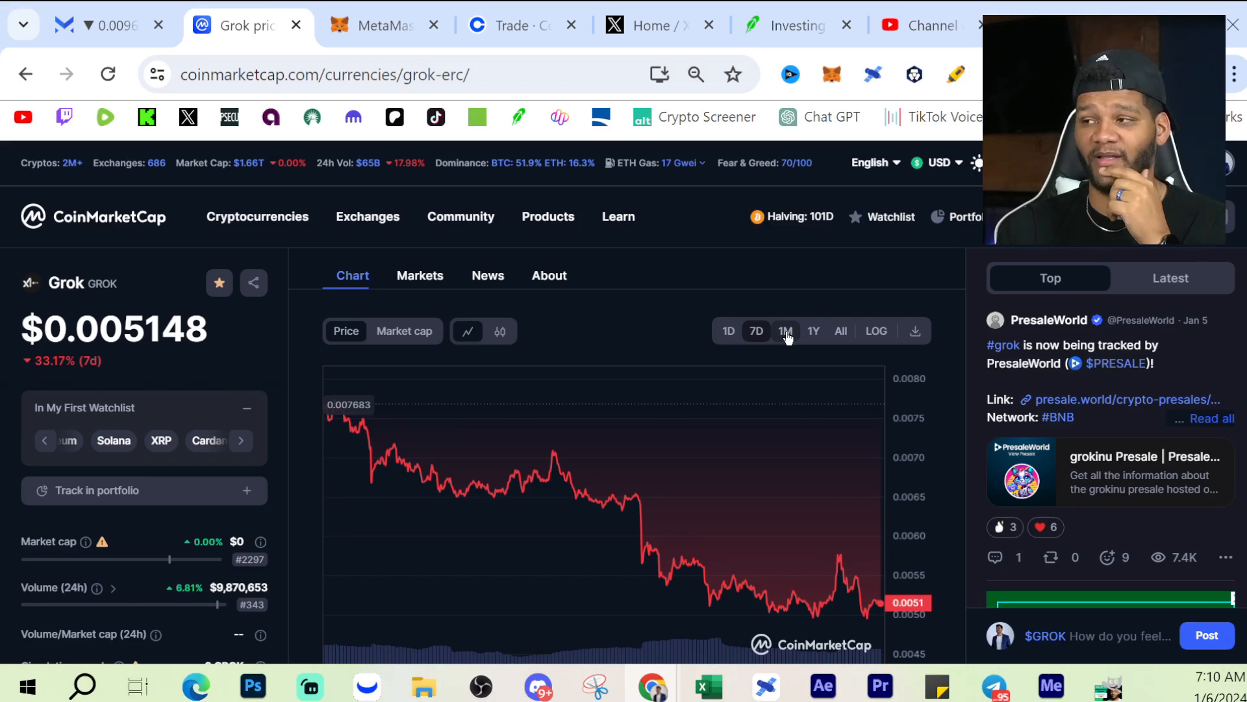
click(784, 330)
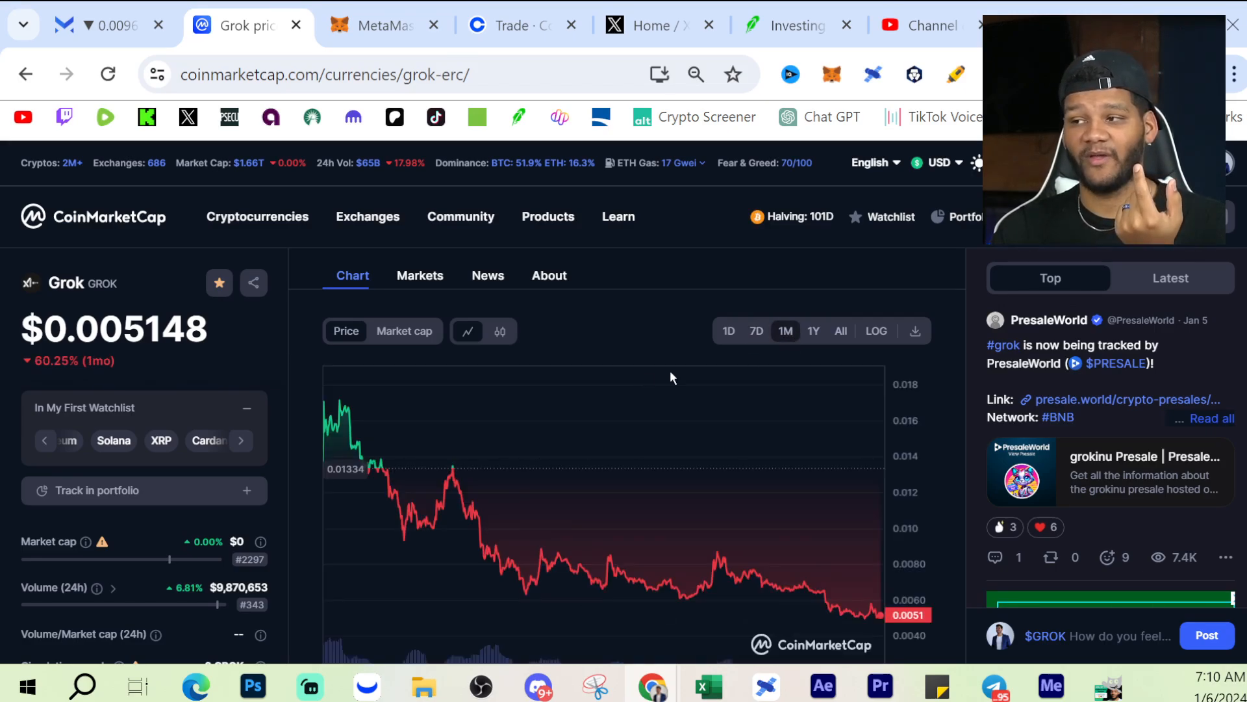
mouse_move(340, 400)
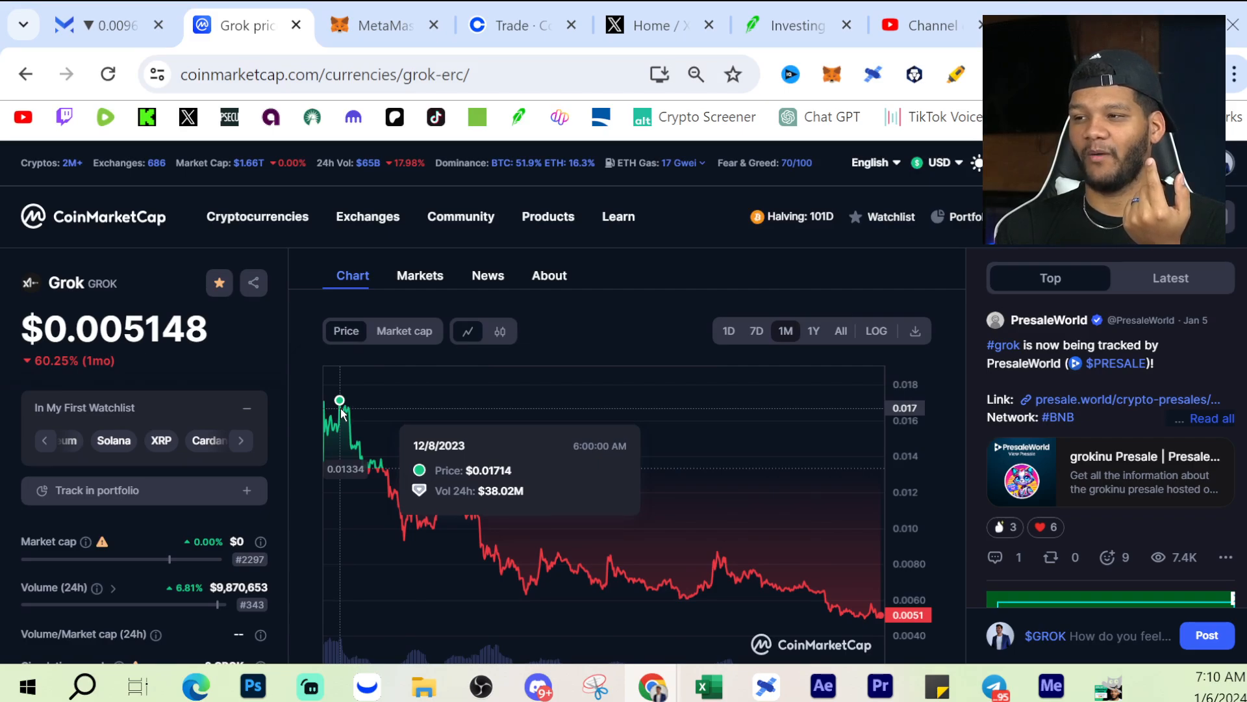
mouse_move(936, 587)
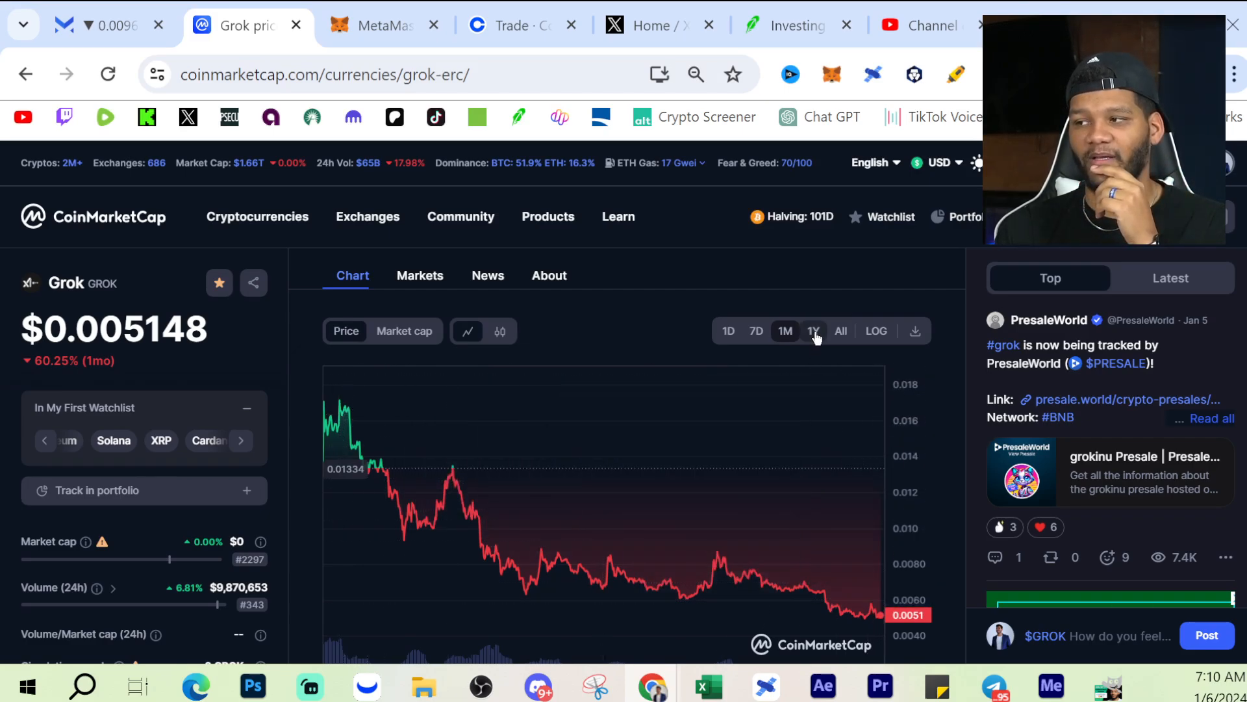
- Set Grok's chart range to 1Y, showing the price down 66.36%
click(812, 331)
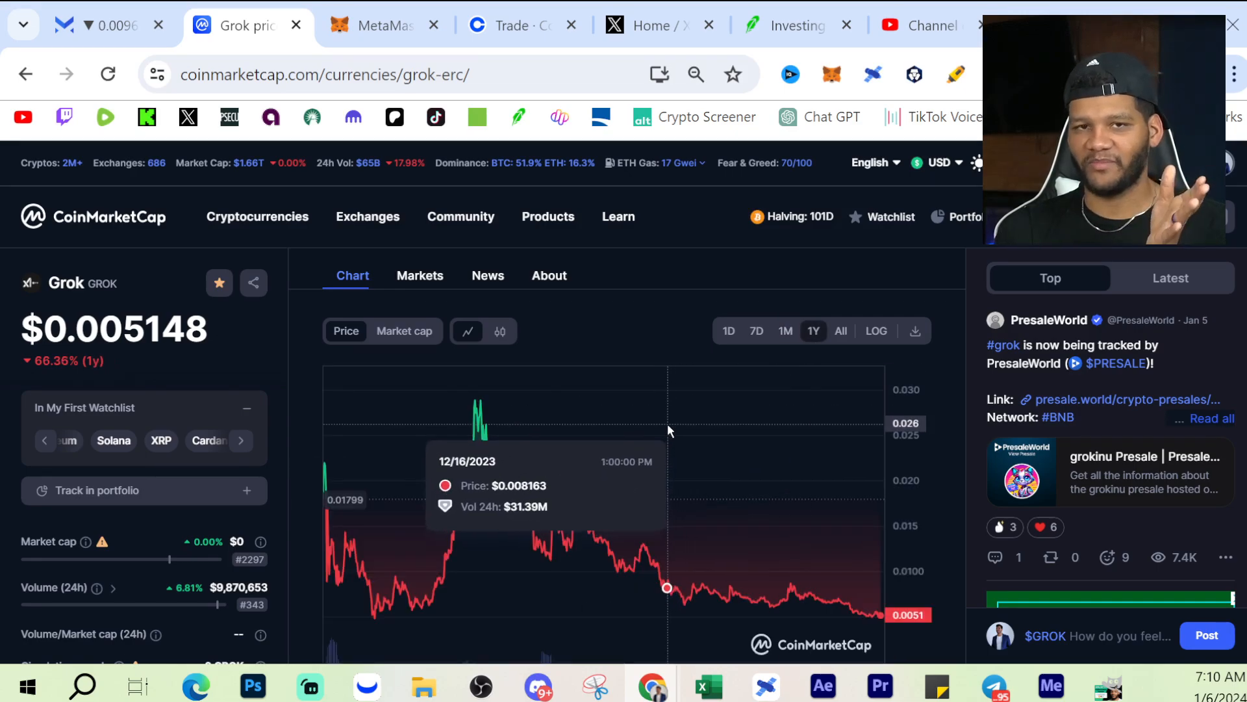
mouse_move(475, 400)
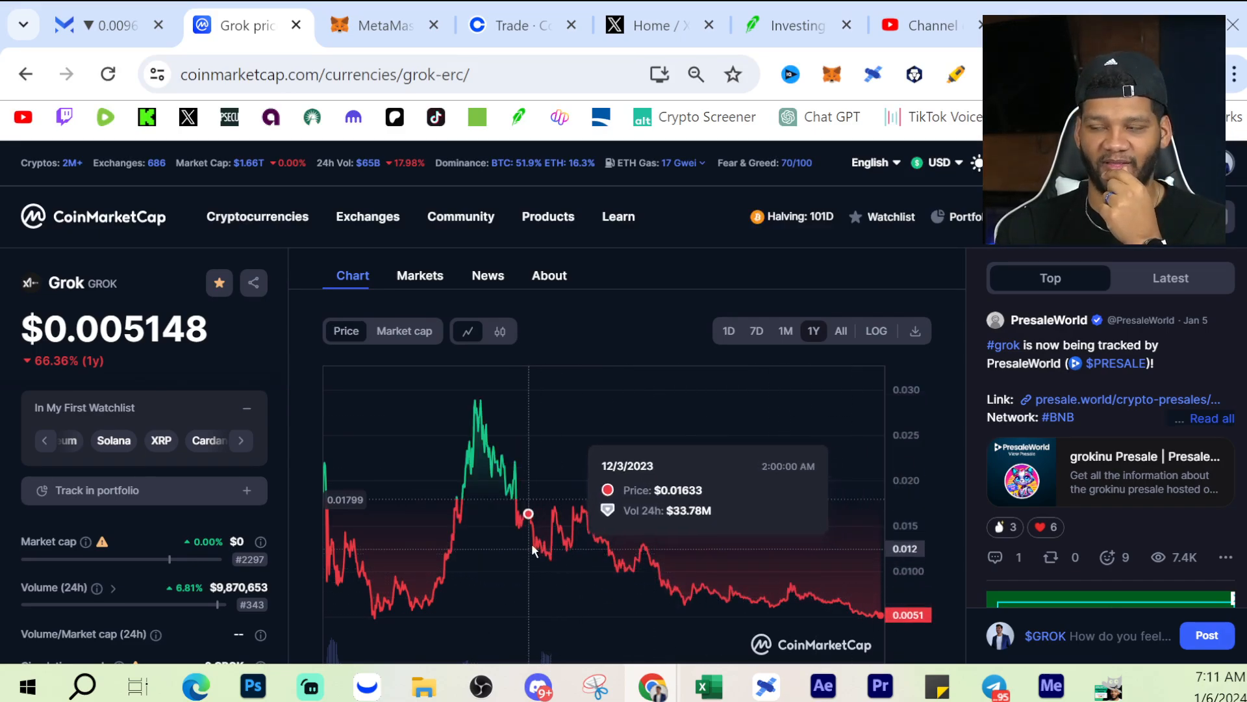
mouse_move(552, 541)
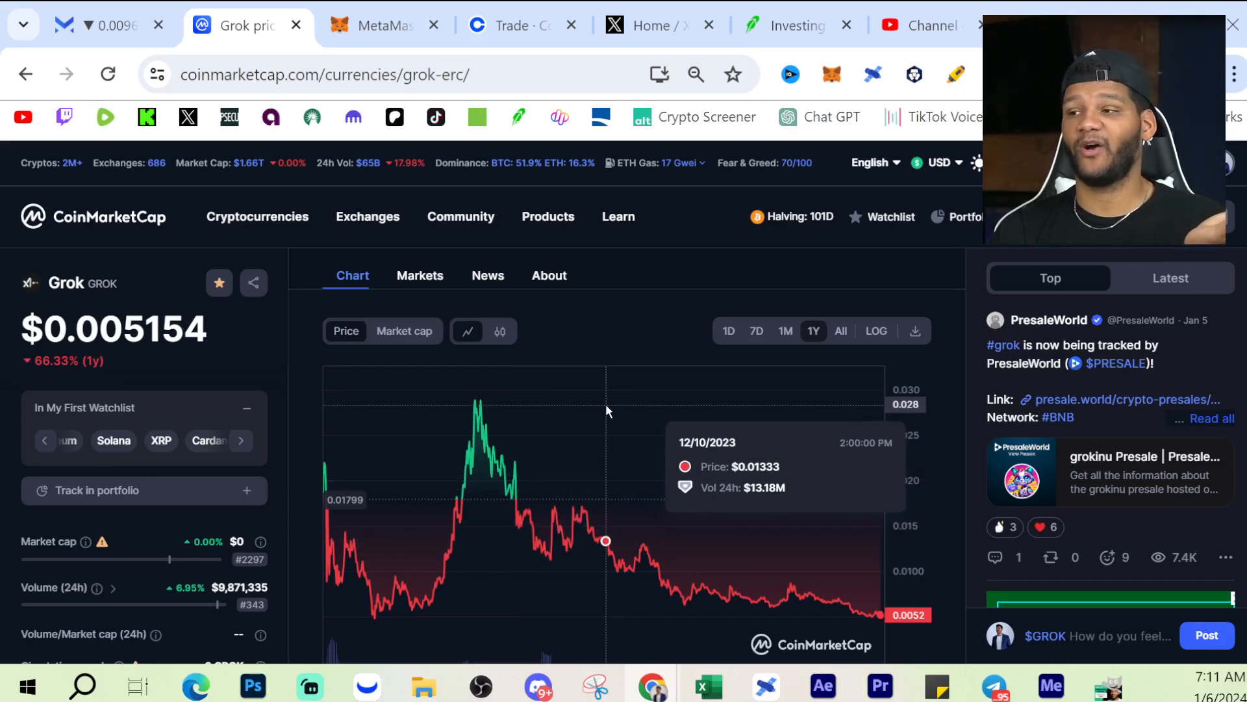
mouse_move(567, 304)
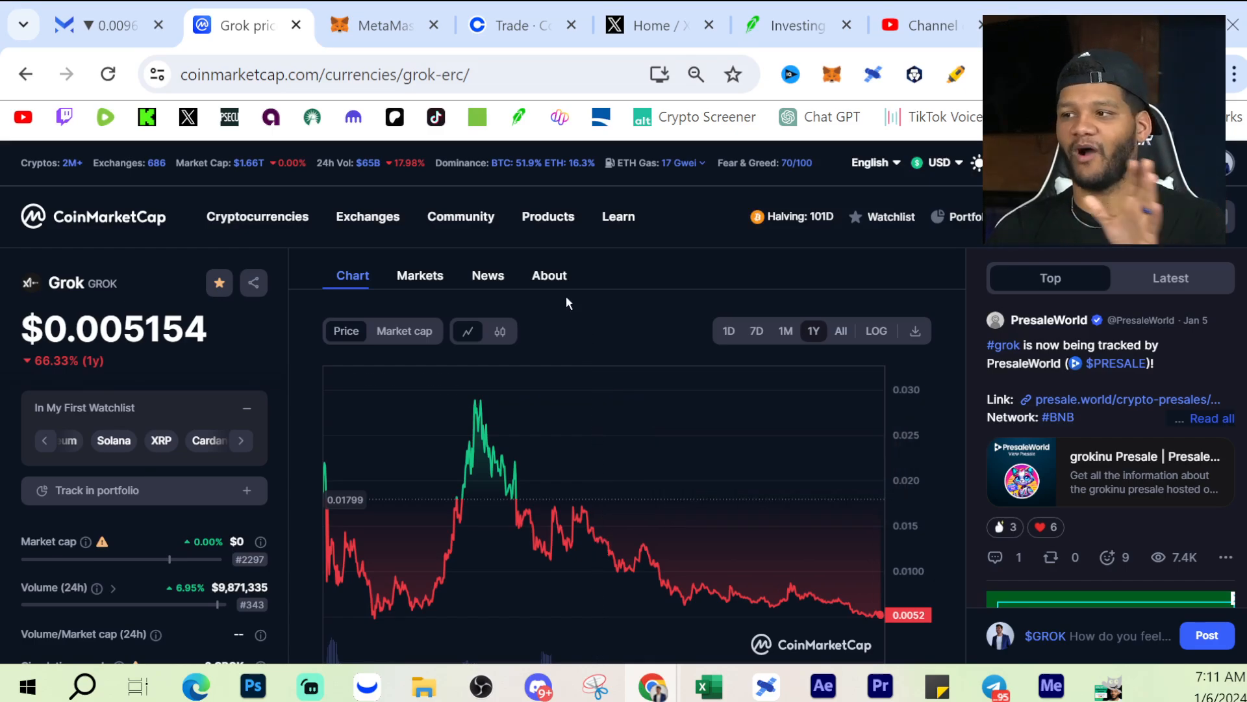
mouse_move(423, 288)
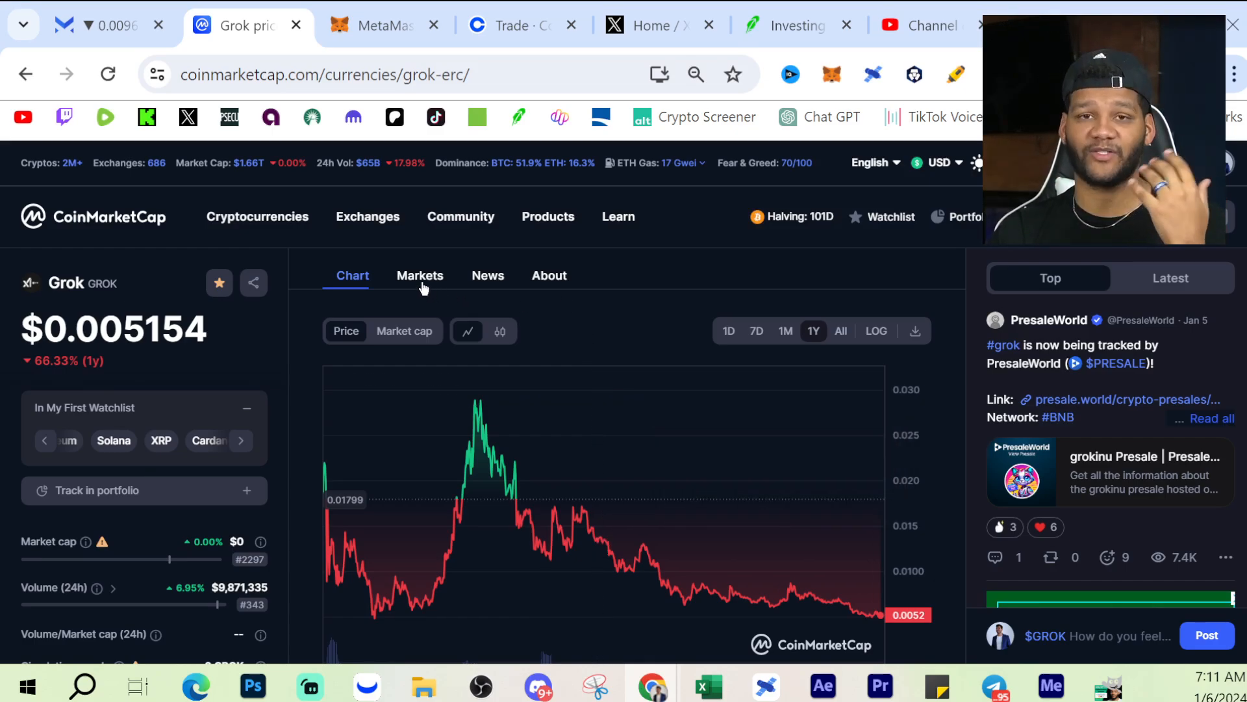
mouse_move(421, 285)
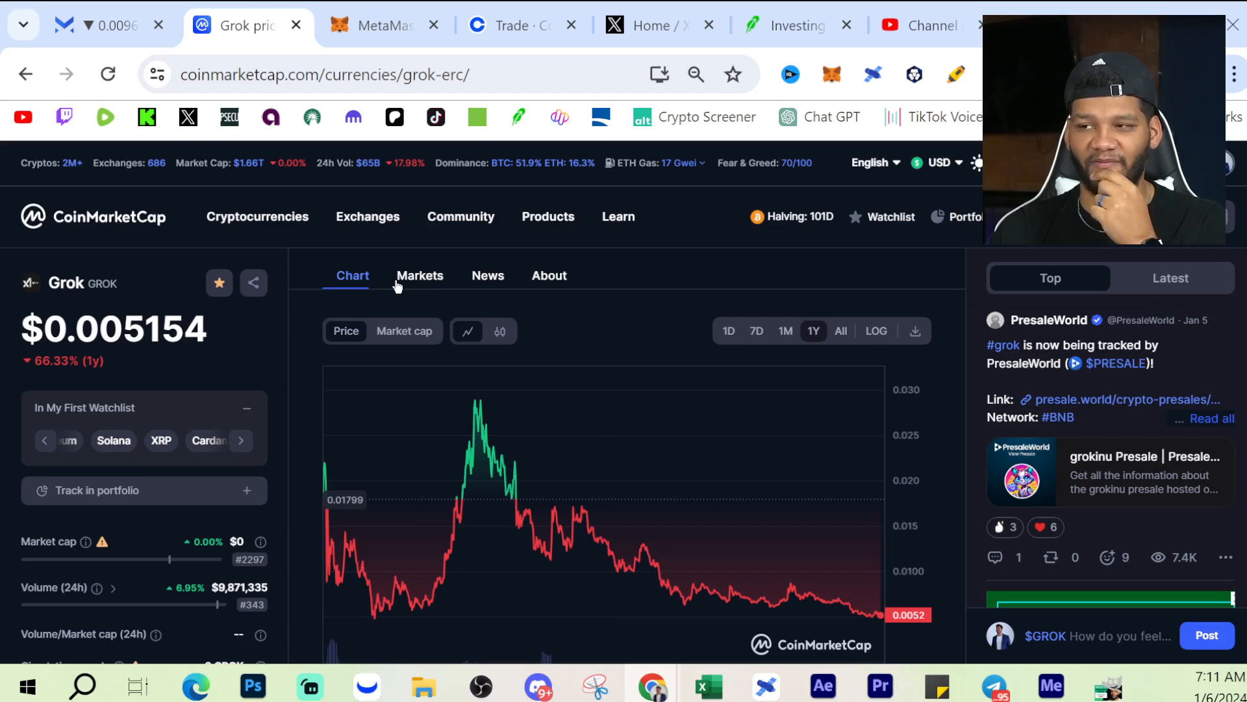
mouse_move(47, 383)
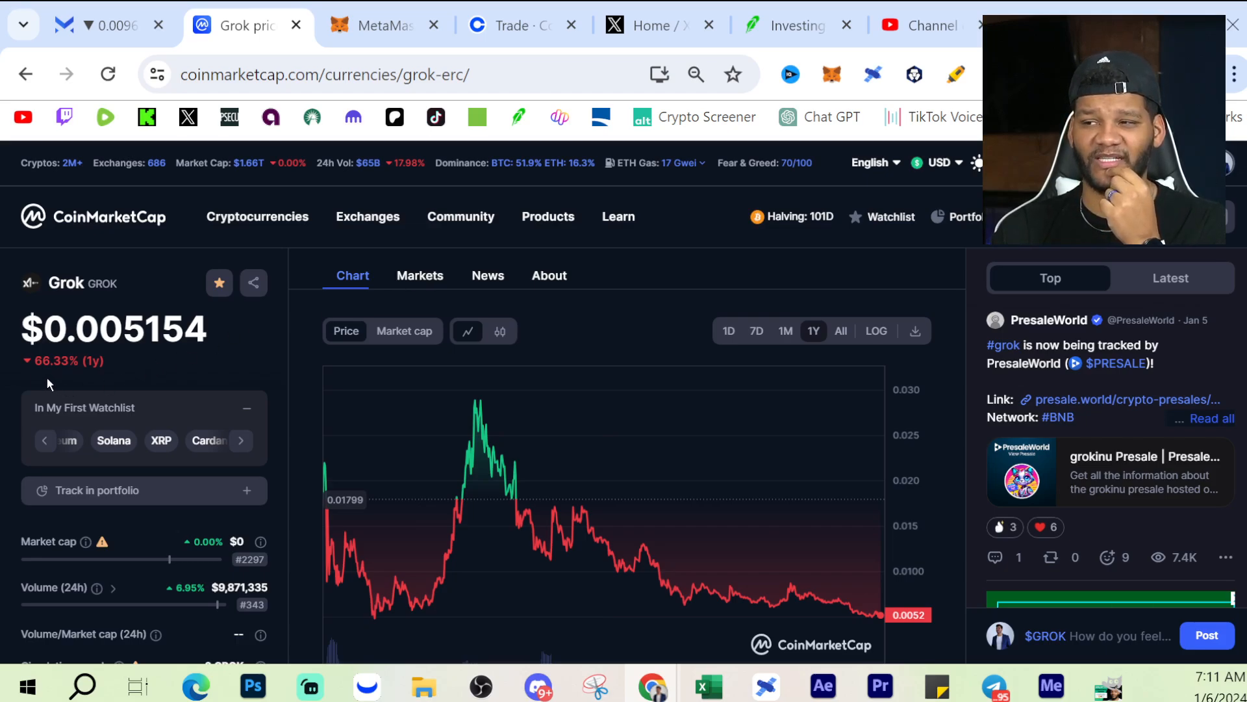
mouse_move(325, 521)
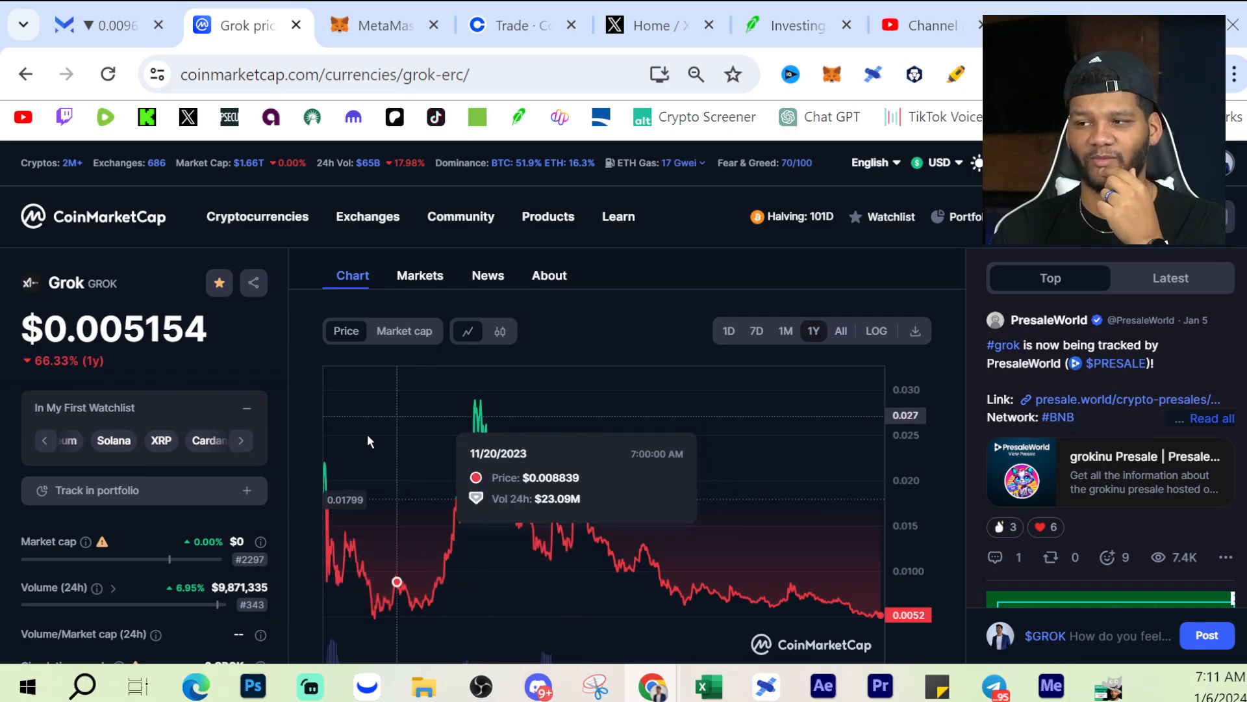
mouse_move(415, 598)
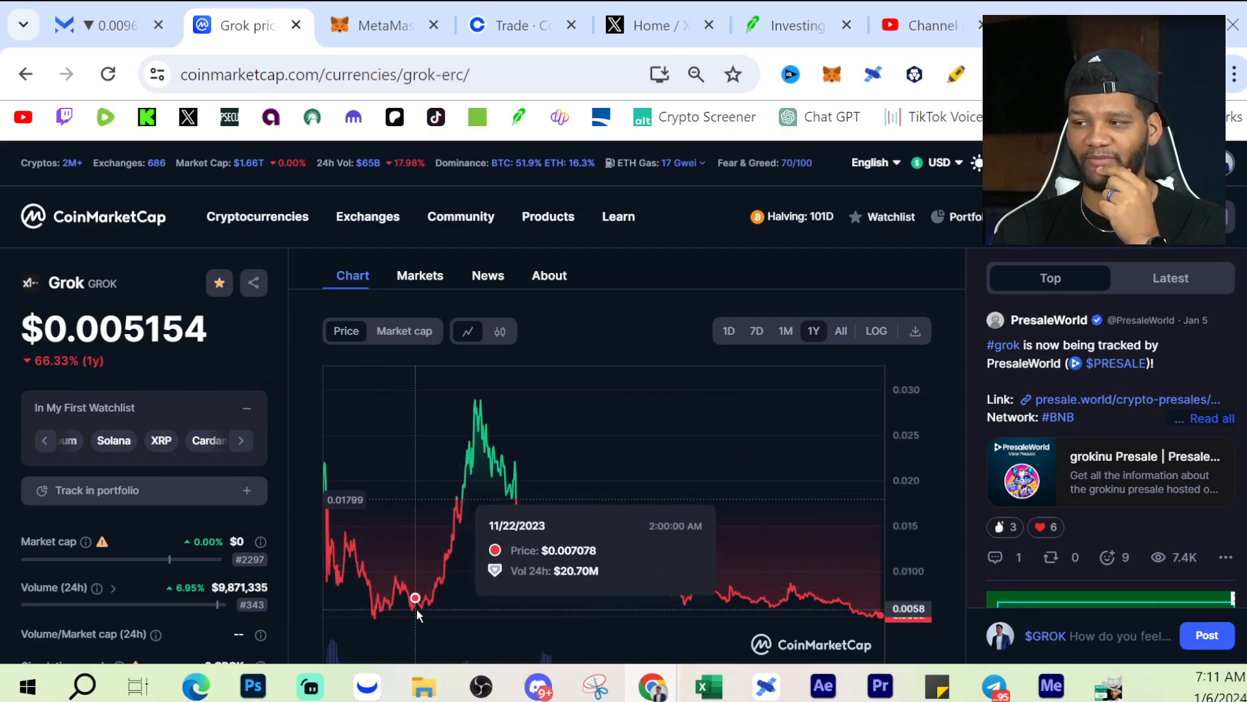
mouse_move(376, 599)
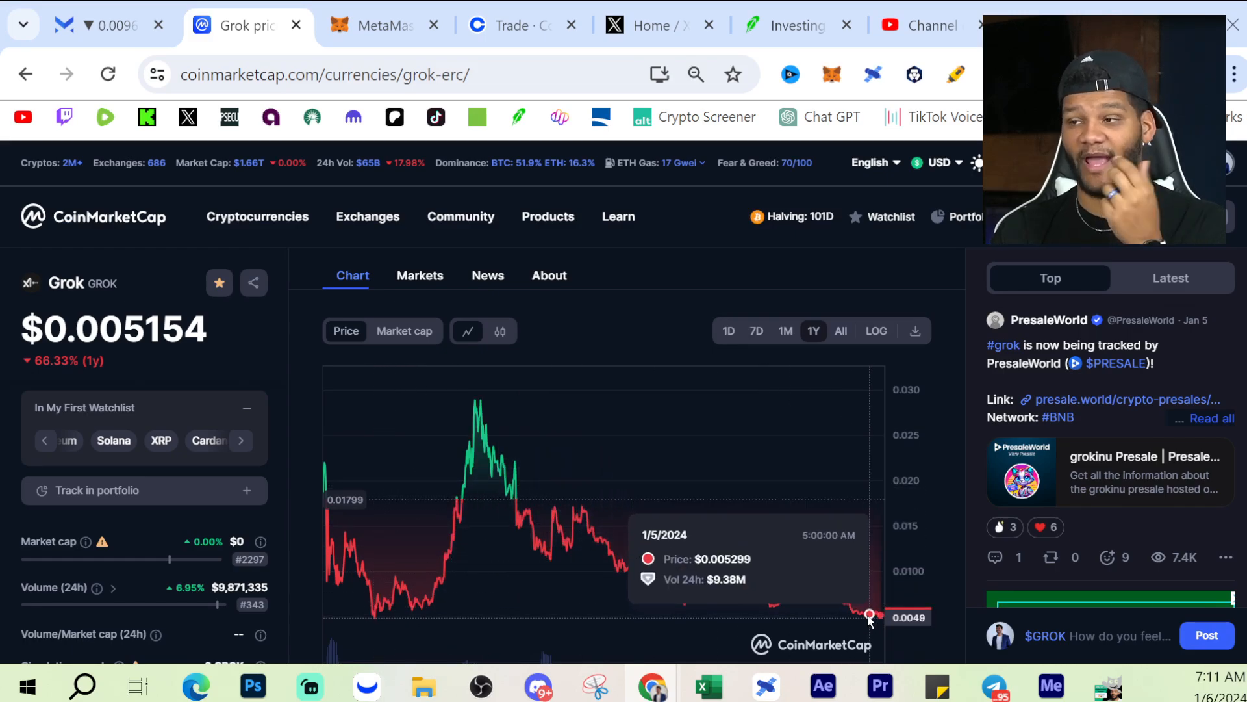
mouse_move(821, 599)
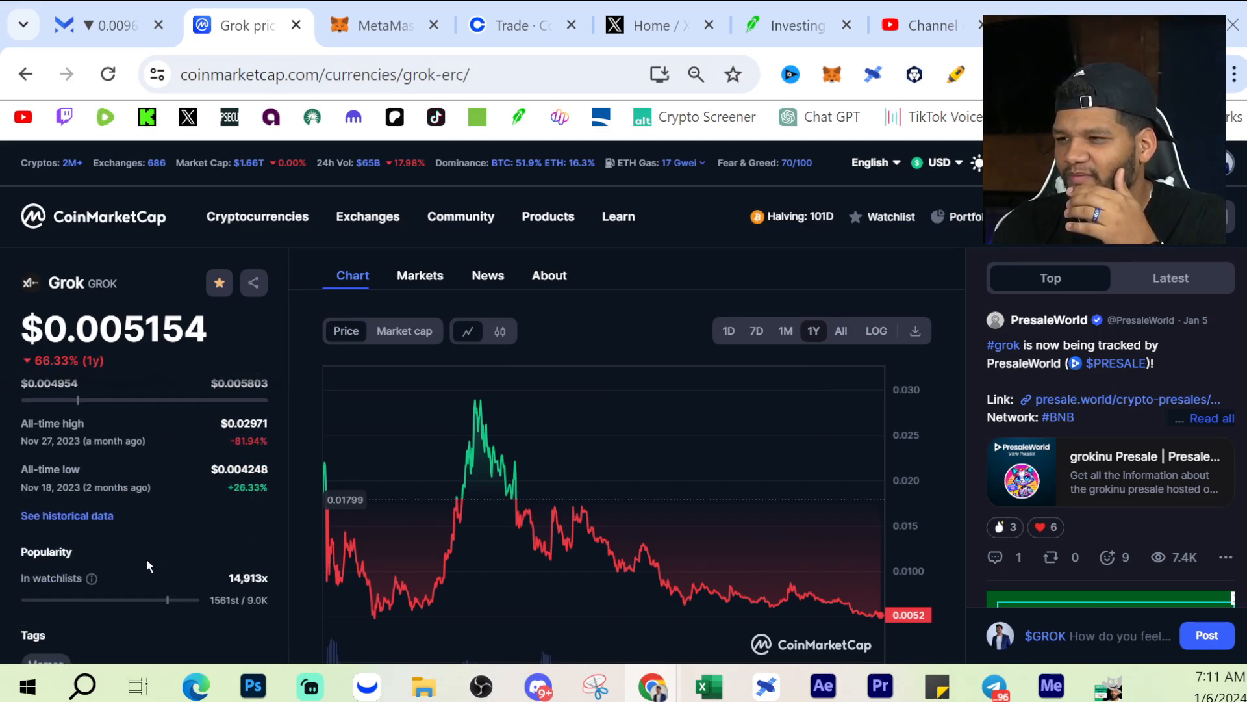
click(245, 453)
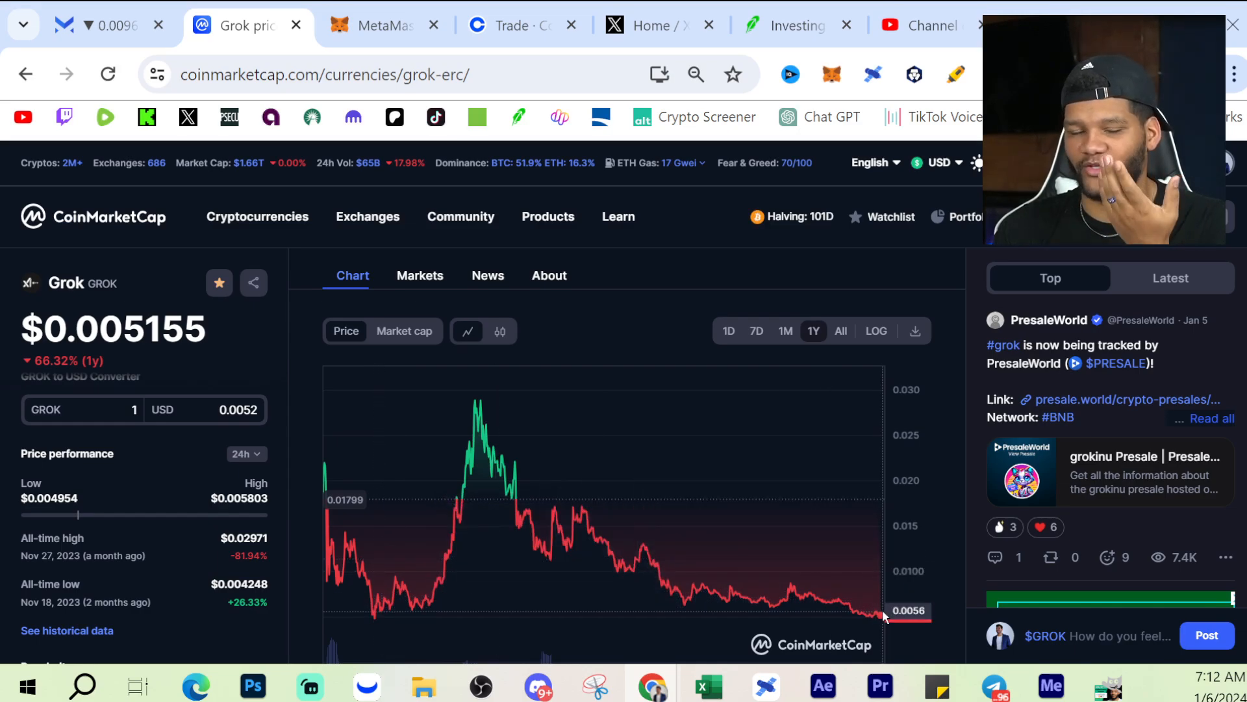
mouse_move(873, 617)
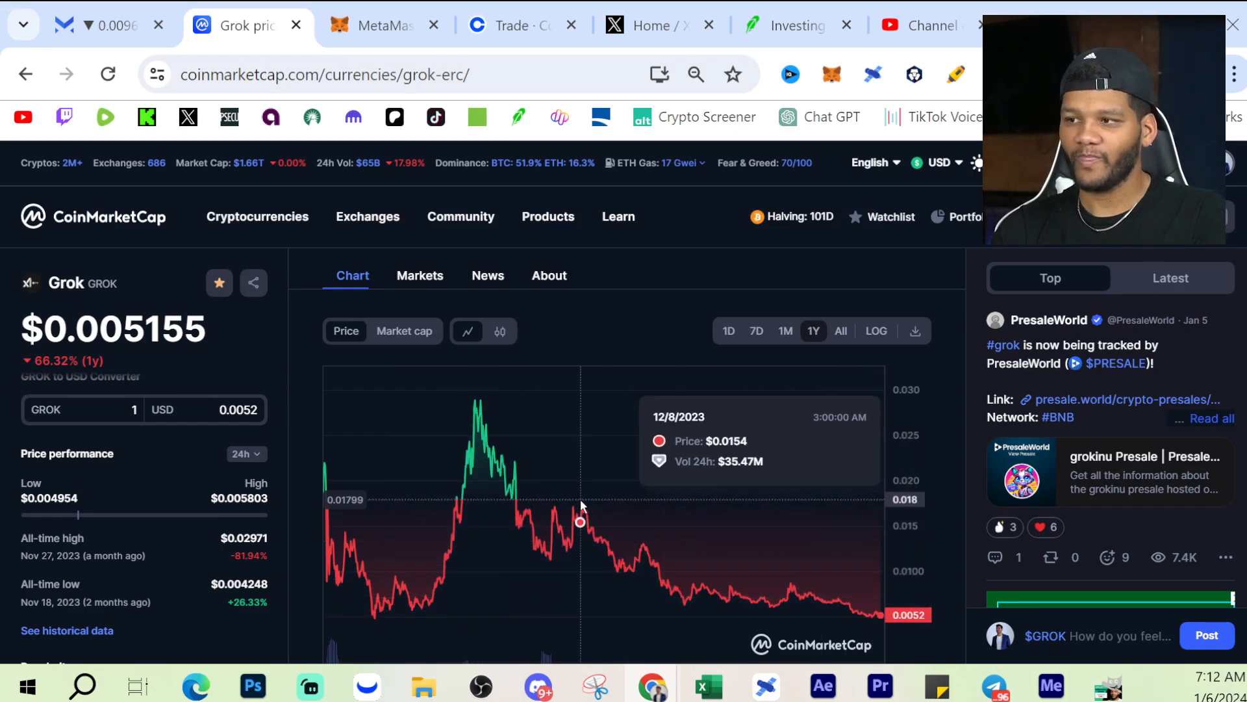
mouse_move(547, 440)
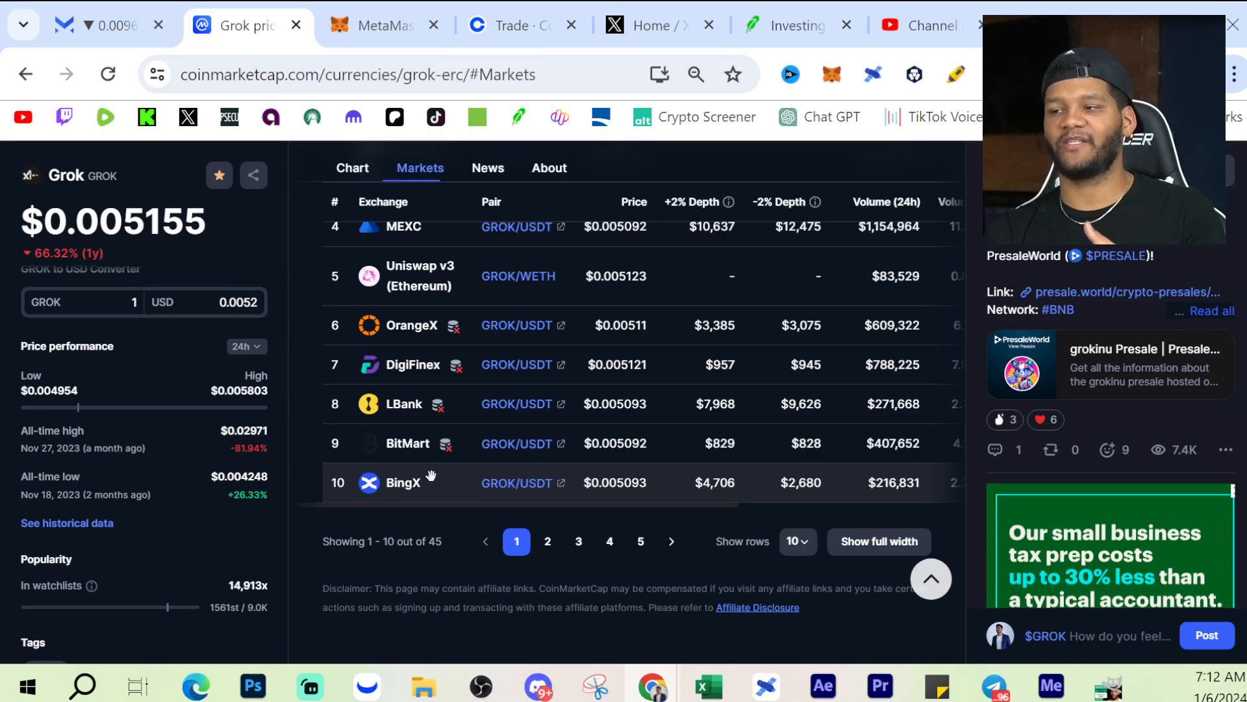
mouse_move(436, 482)
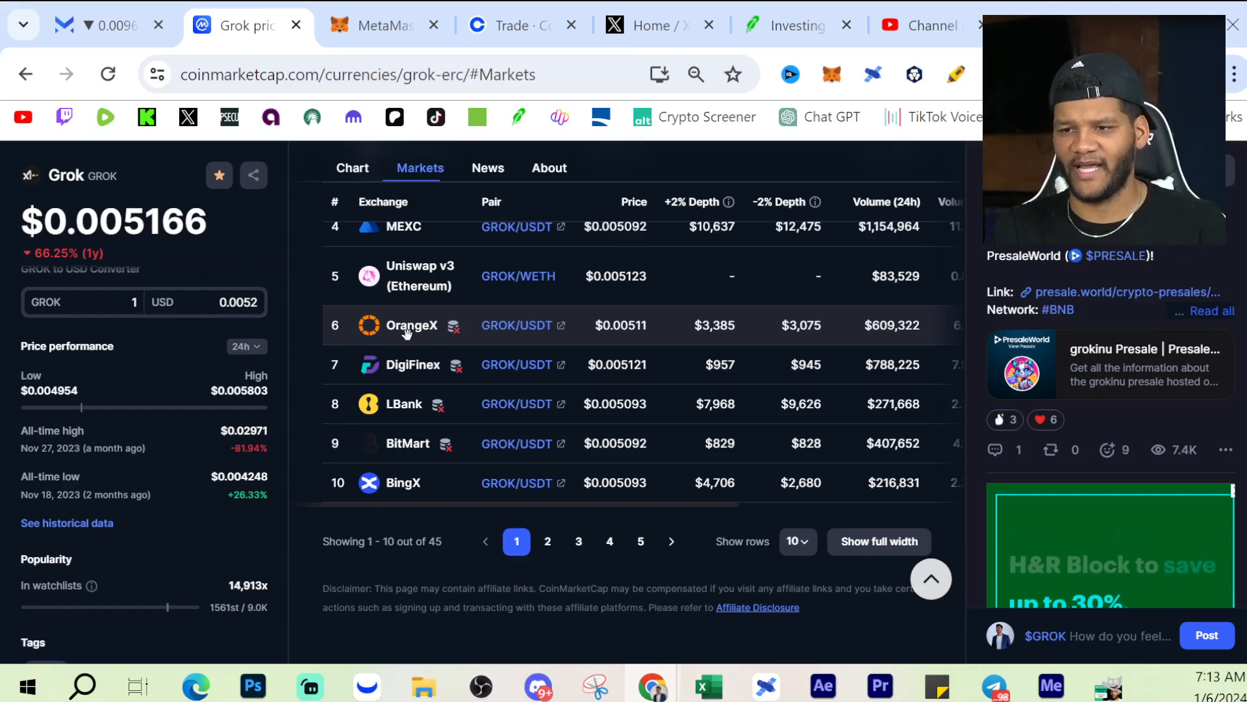
- Open Grok's Markets tab listing exchanges like HTX, Uniswap v2 and Gate.io
click(352, 167)
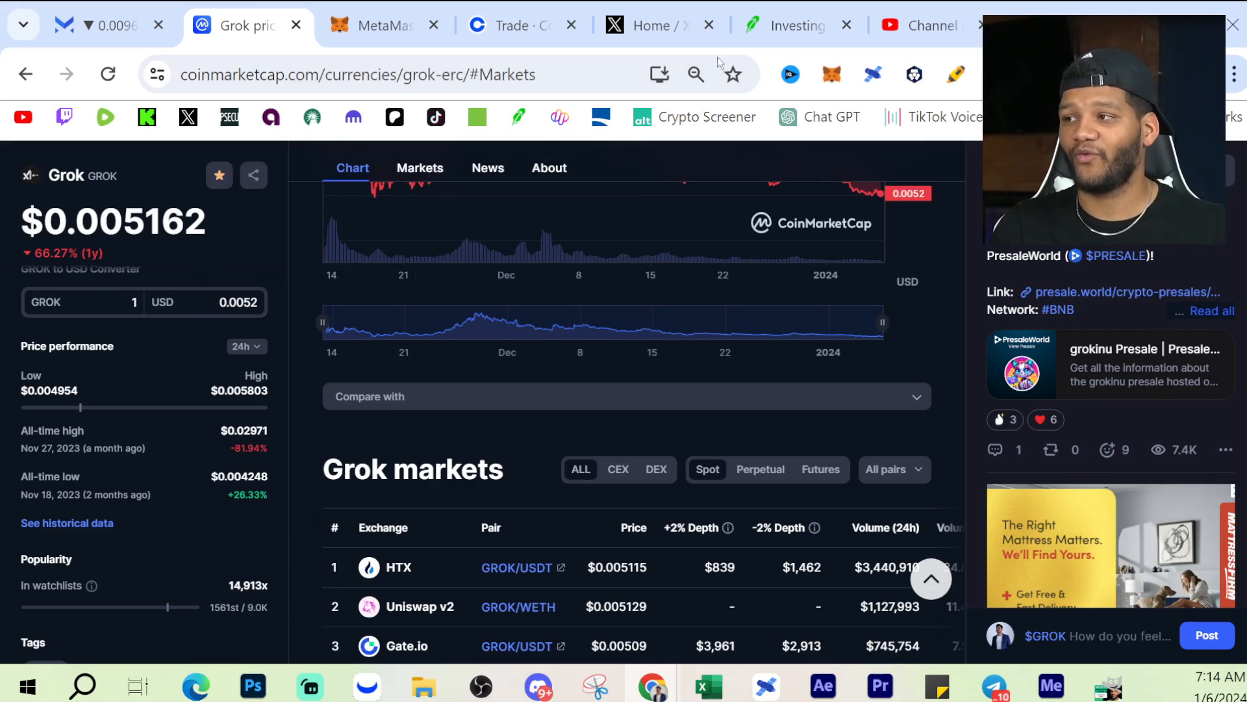
- Switch to the MetaMask tab showing the wallet's Activity list
click(382, 25)
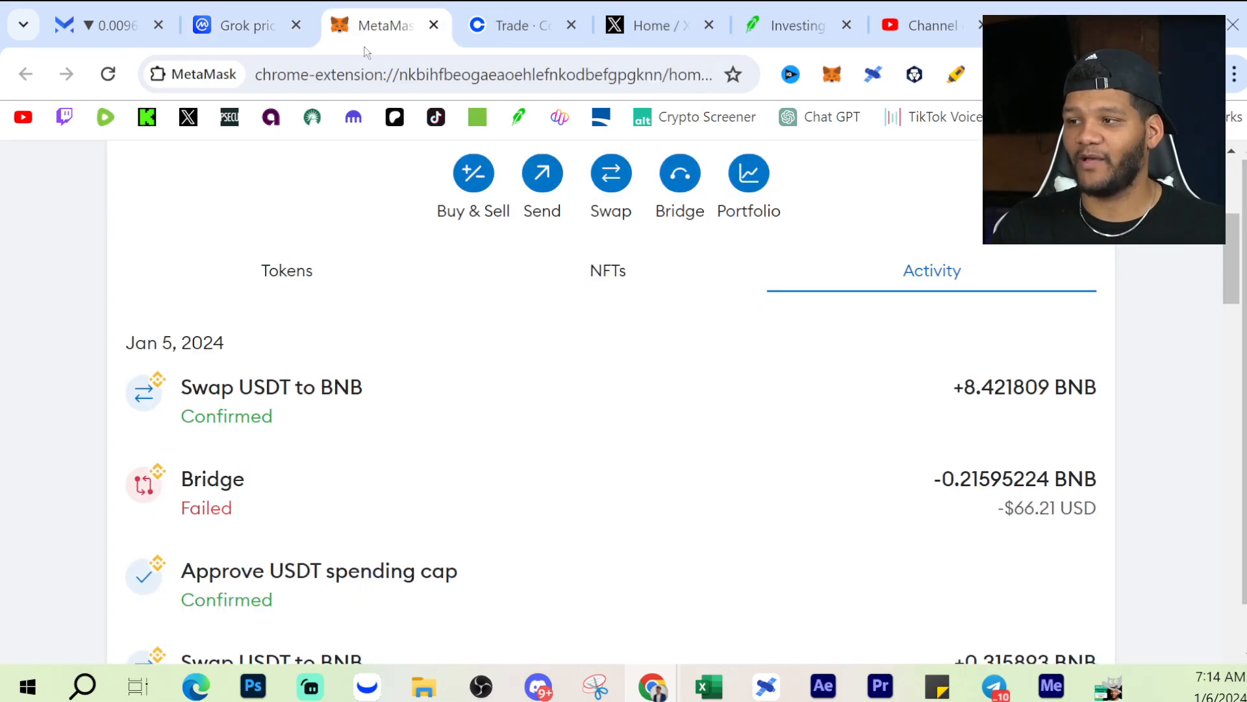
mouse_move(366, 511)
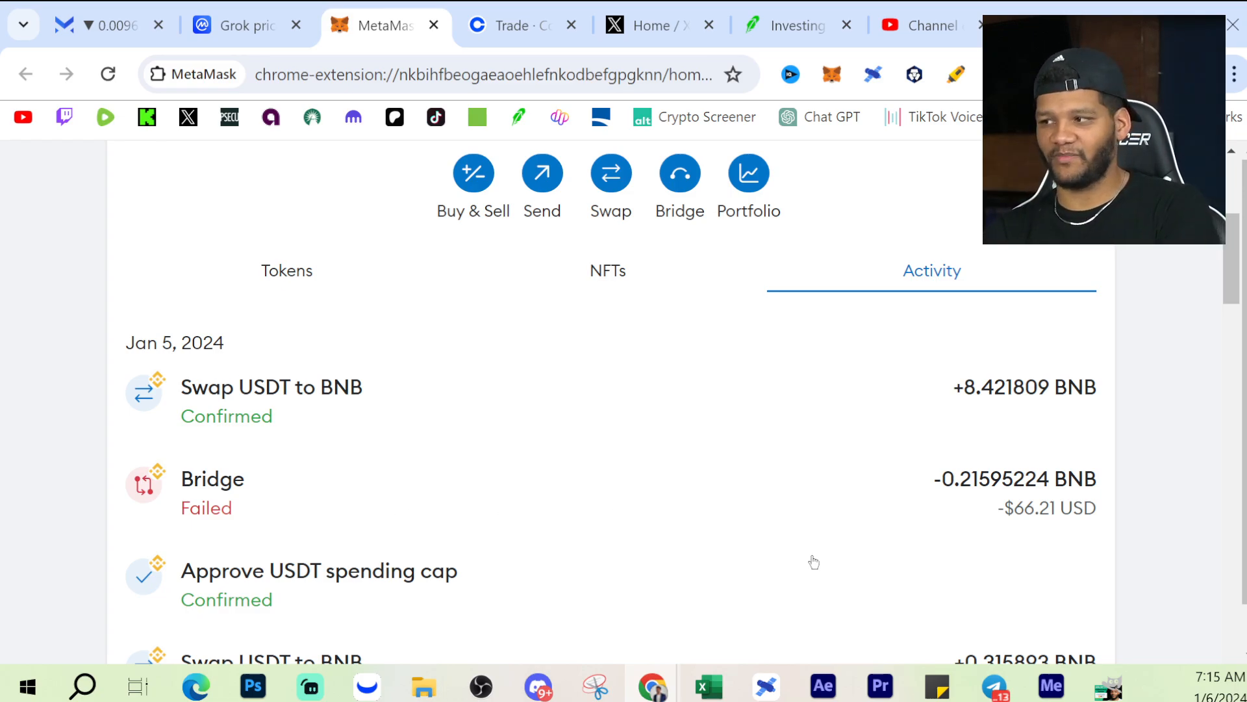
mouse_move(801, 522)
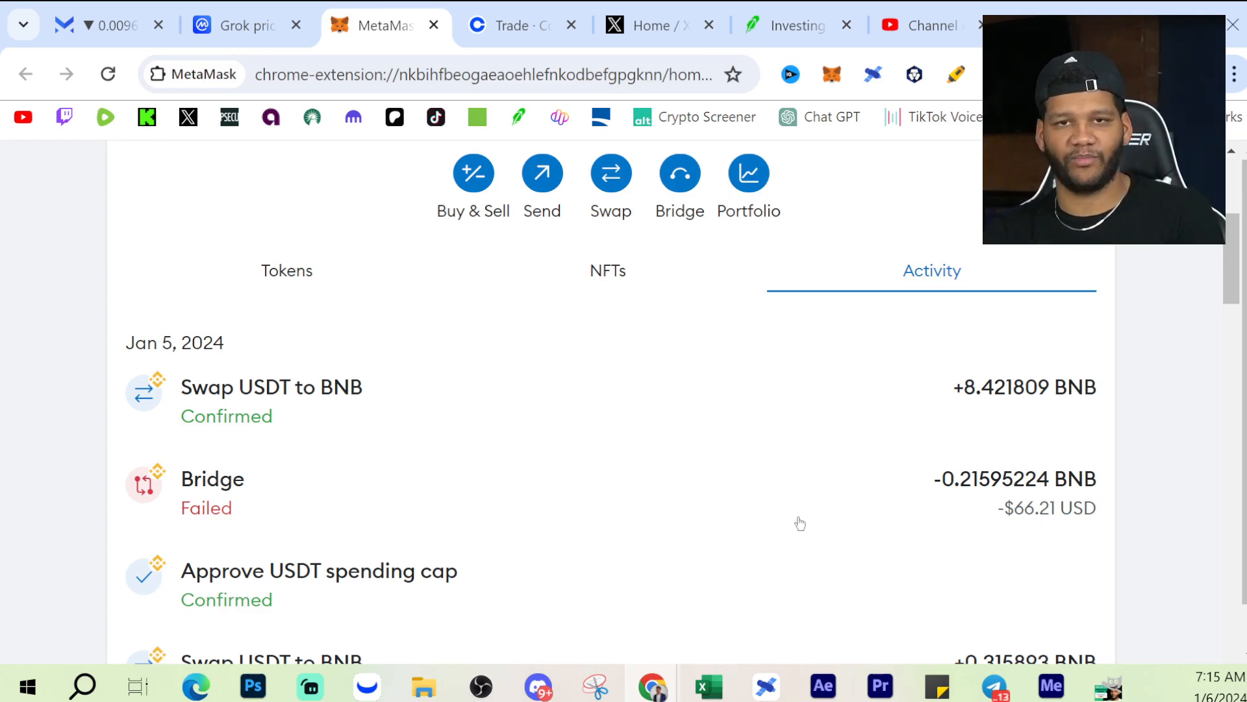
mouse_move(763, 510)
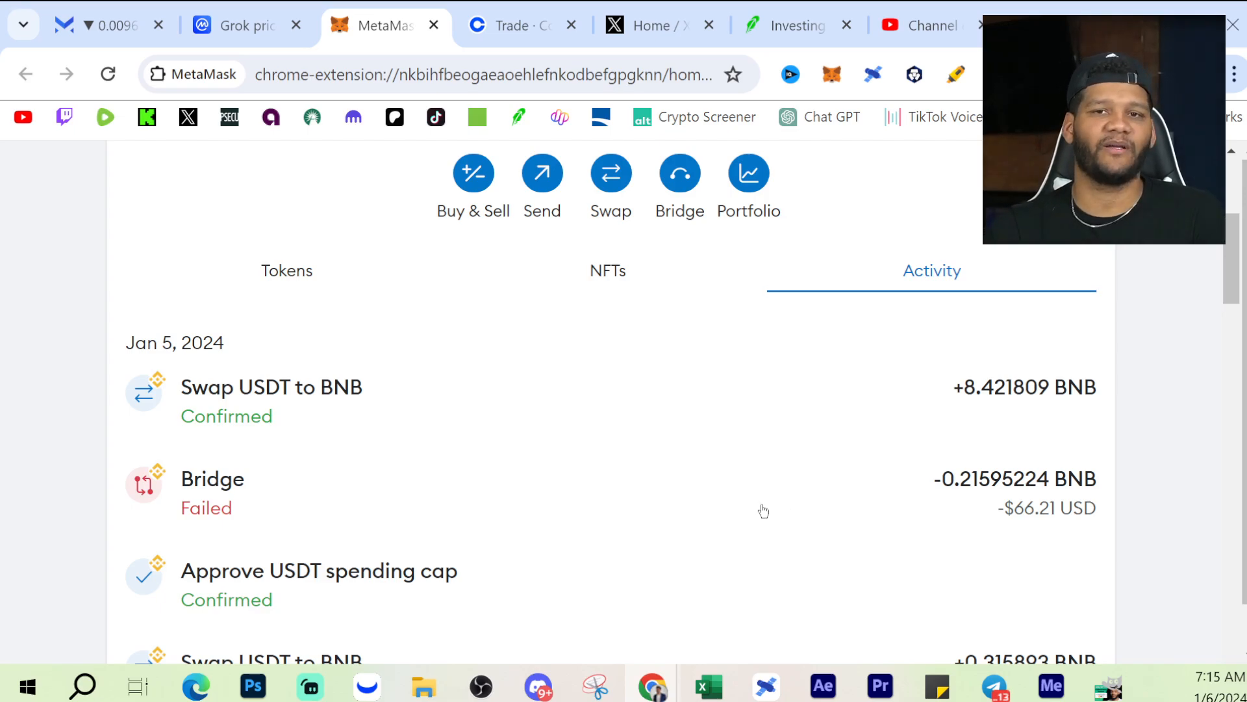